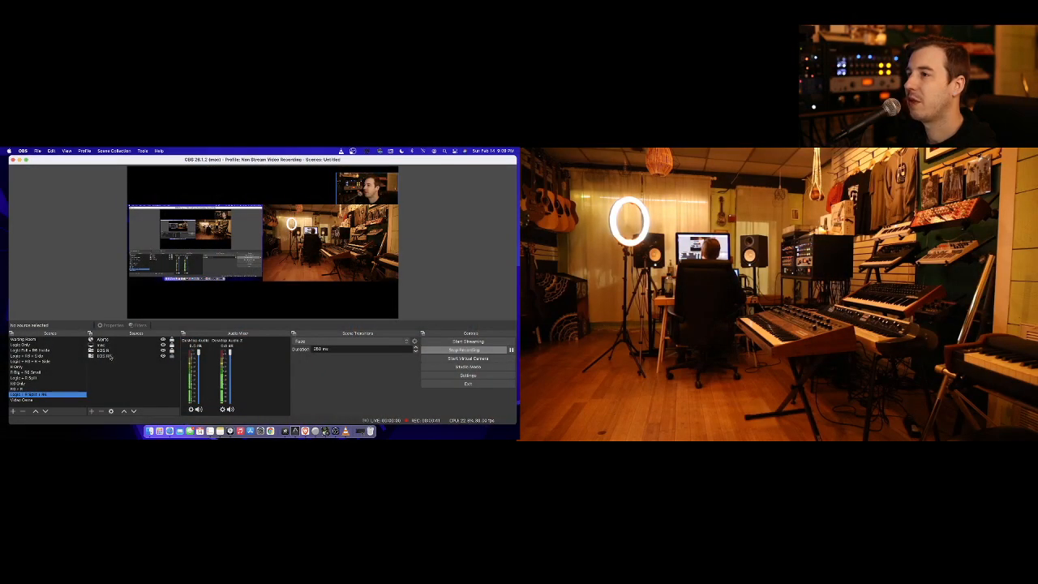
Step: Check the EOS R source settings without changes, then select the EOS R6 source
click(104, 349)
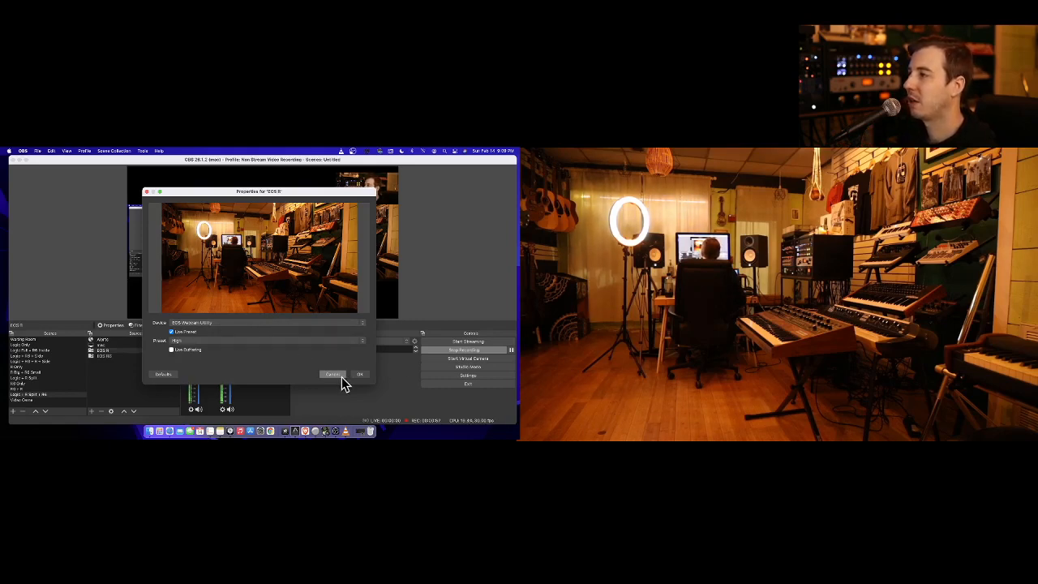
click(359, 374)
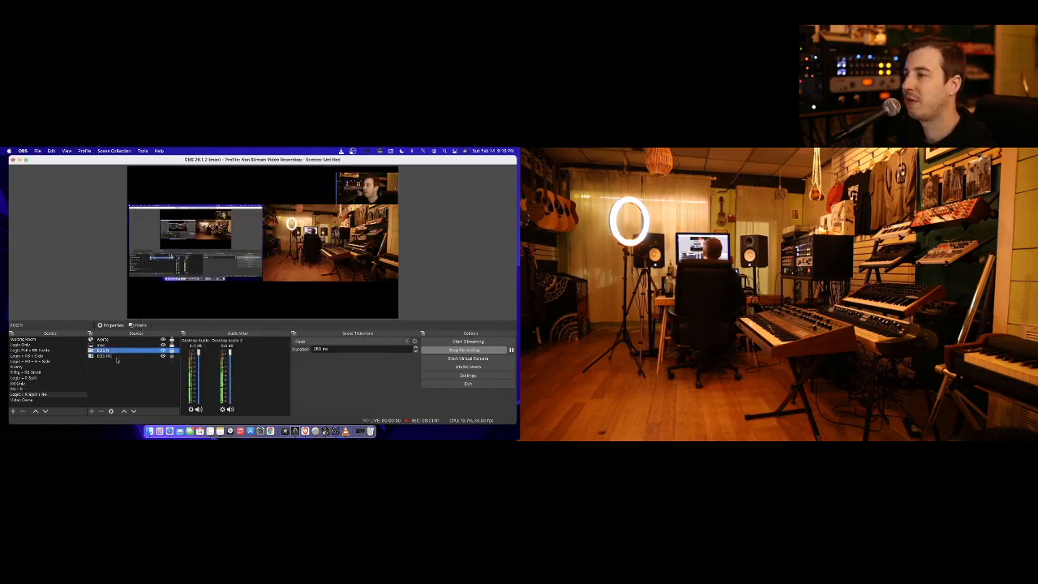
click(113, 357)
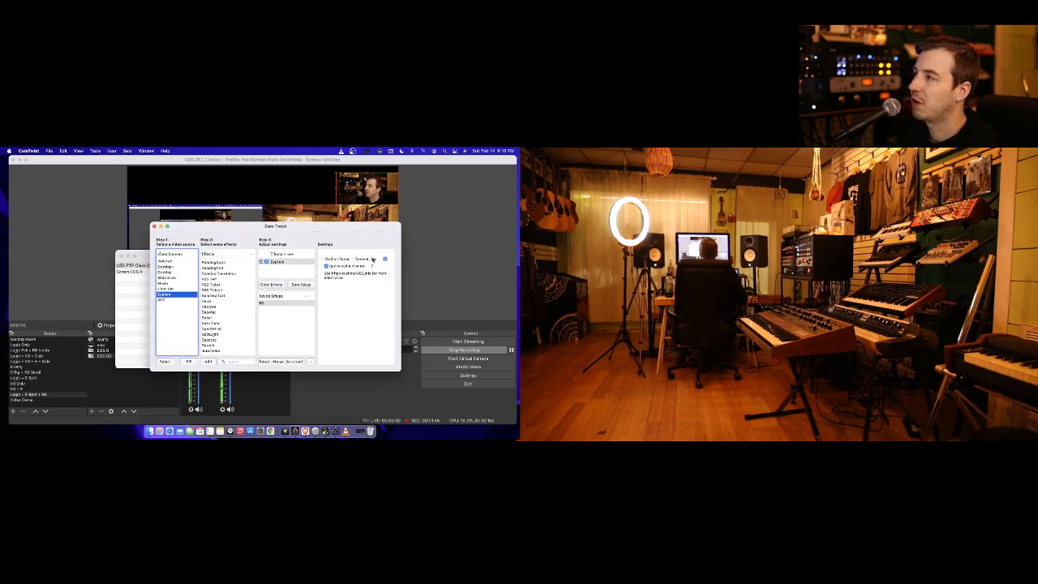
Step: Set CamTwist's Syphon video source to the Camera Live server
click(367, 253)
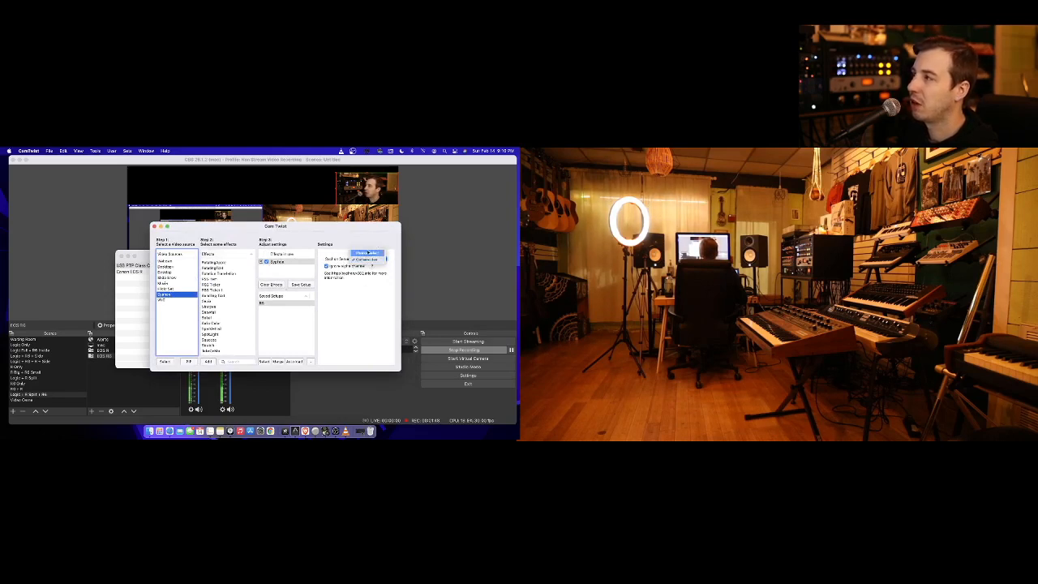
click(366, 252)
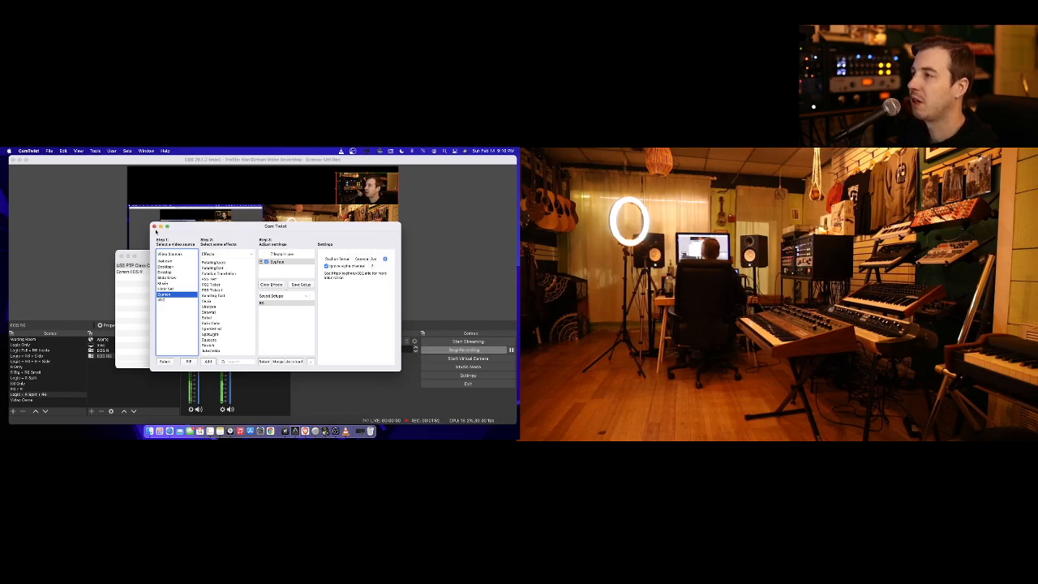
click(154, 226)
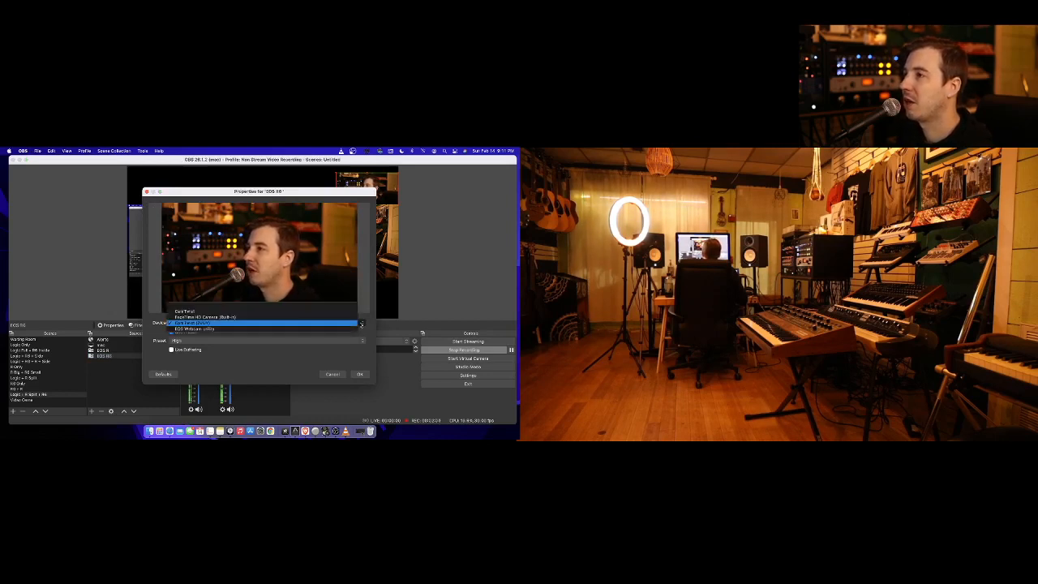
Step: Switch the EOS R6 source's device to CamTwist, then select another scene source
click(360, 374)
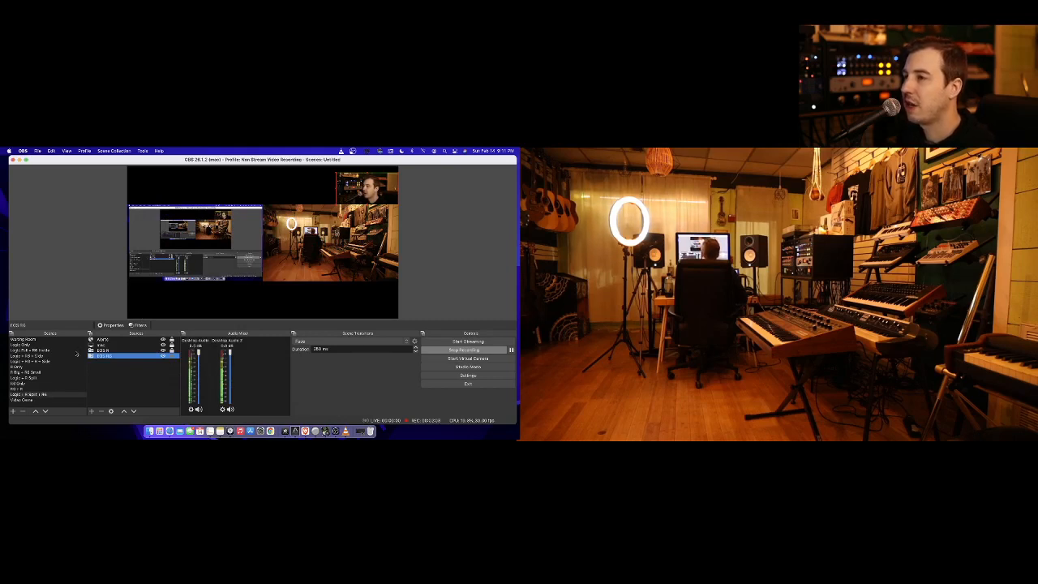
click(104, 343)
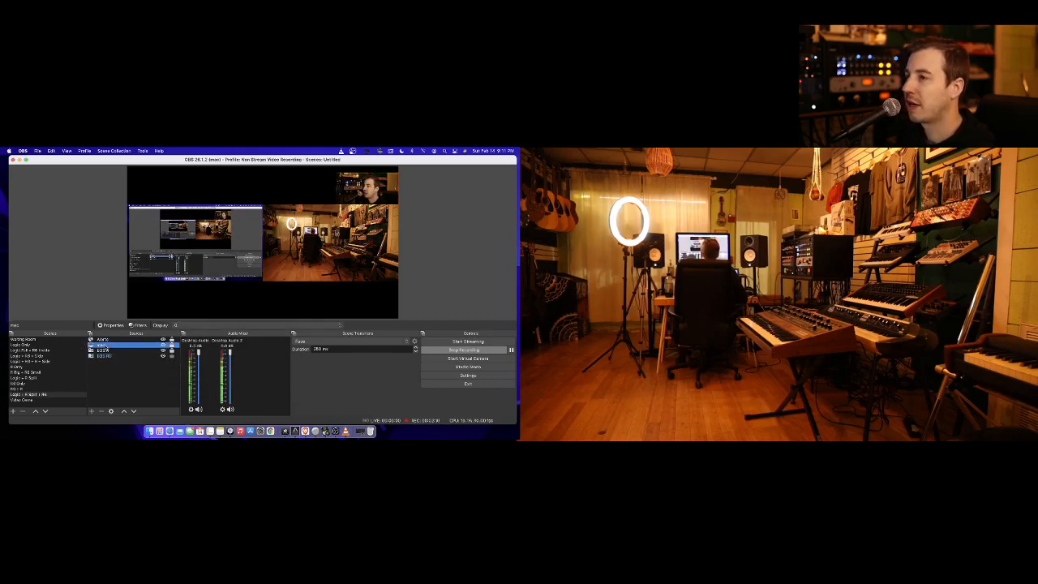